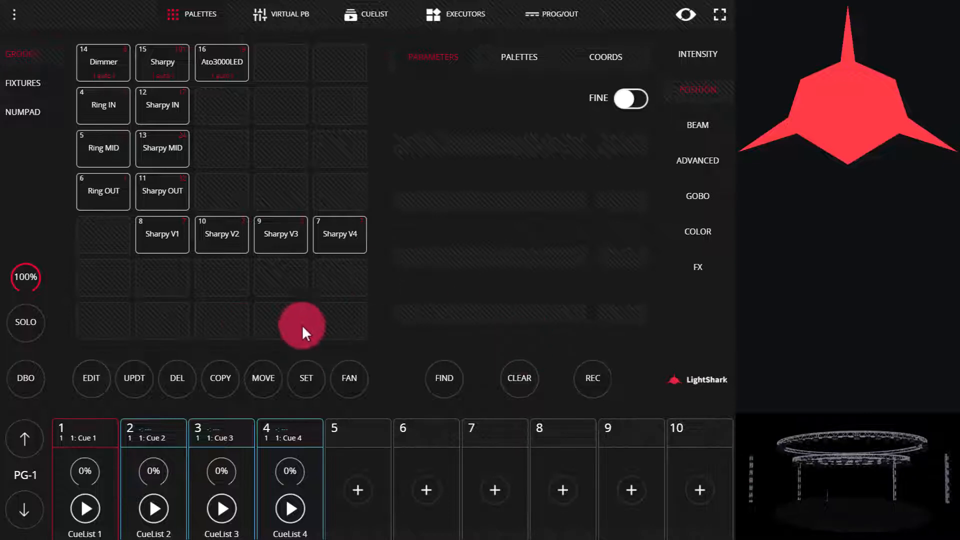
Step: Start CueList 4 playing at 100% so the fixtures light in the visualizer
{"action": "left_click", "coordinate": [290, 508]}
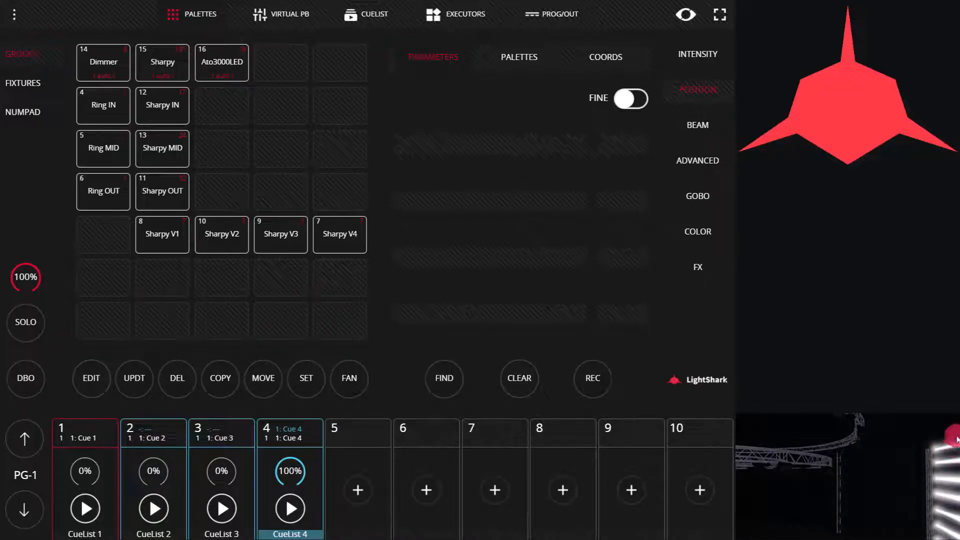
{"action": "left_click", "coordinate": [24, 112]}
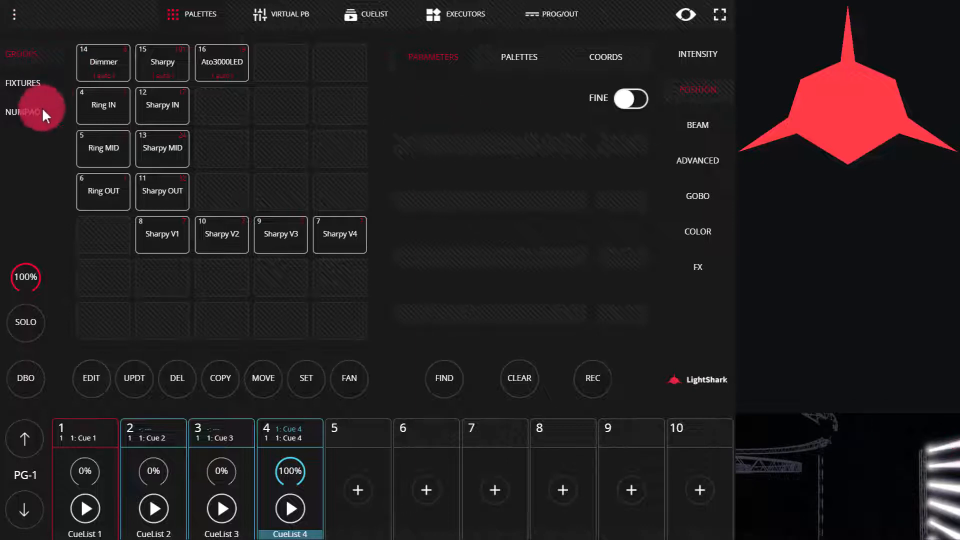
Step: Freeze Sharpy fixture 7 from its Fixture Properties, locking the 30% colour wheel value
{"action": "left_click", "coordinate": [162, 105]}
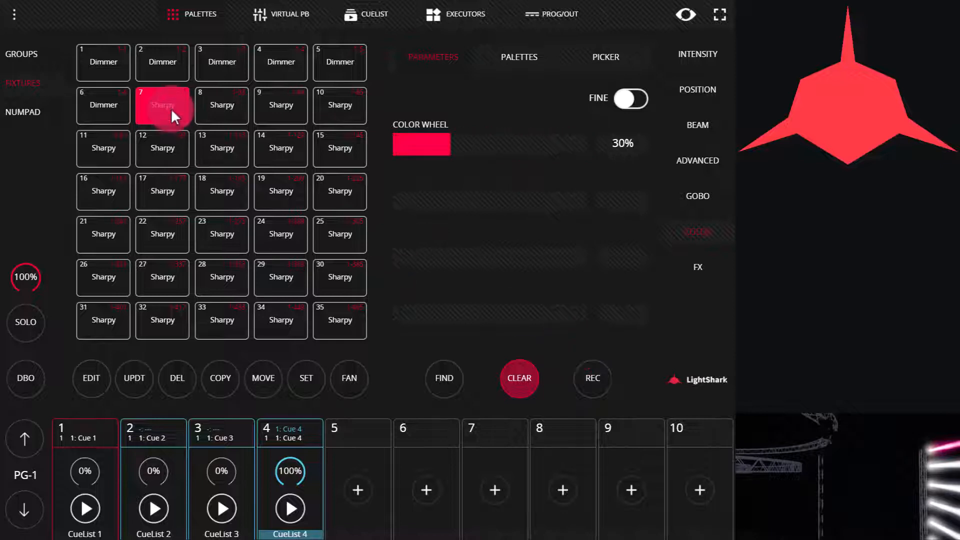
{"action": "left_click", "coordinate": [162, 106]}
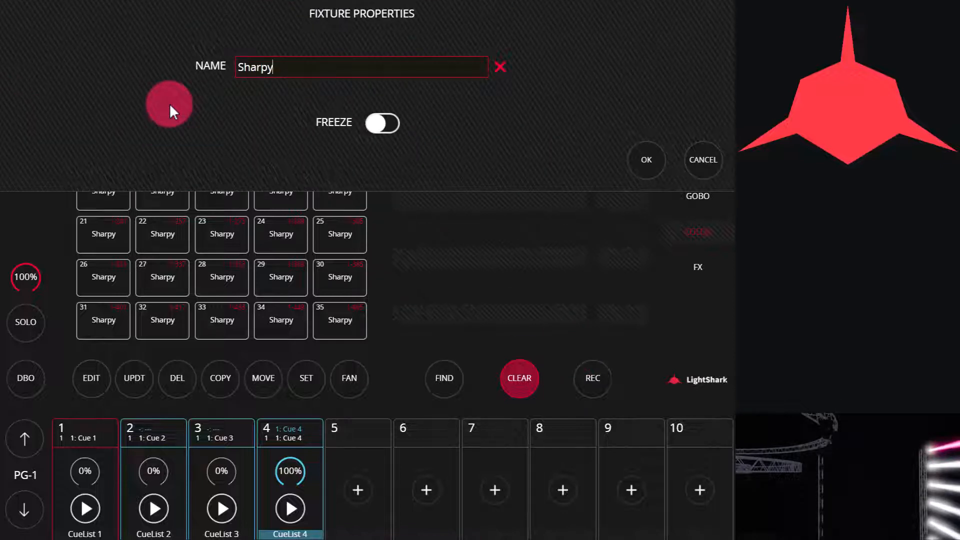
{"action": "left_click", "coordinate": [383, 123]}
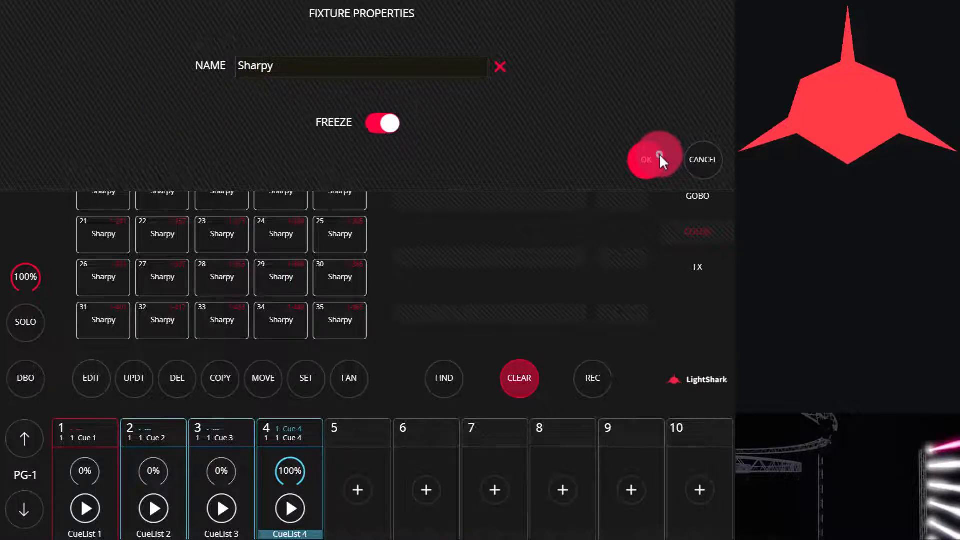
{"action": "left_click", "coordinate": [648, 160]}
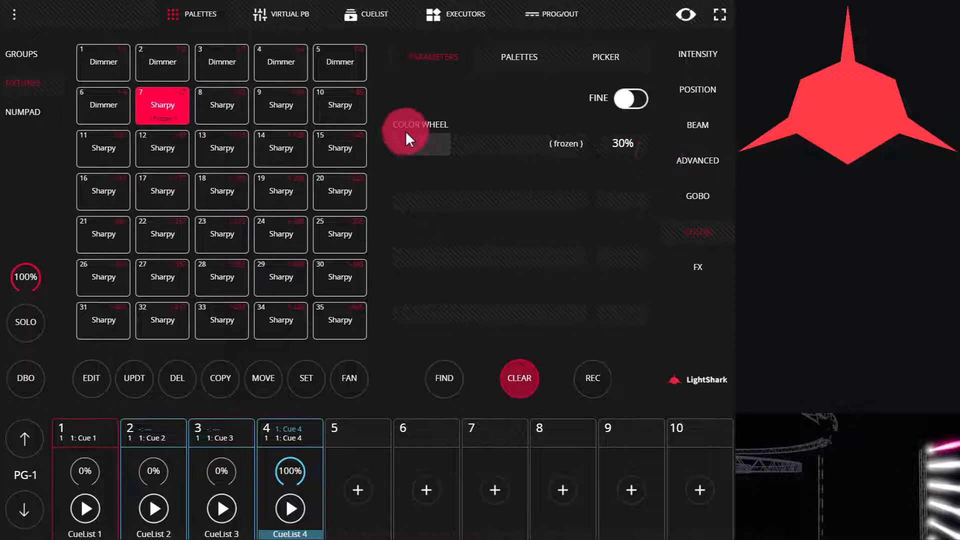
Step: Try moving the frozen Color Wheel fader, then bring up Sharpy 7's properties showing freeze still on
{"action": "left_click_drag", "start_coordinate": [406, 137], "coordinate": [456, 156]}
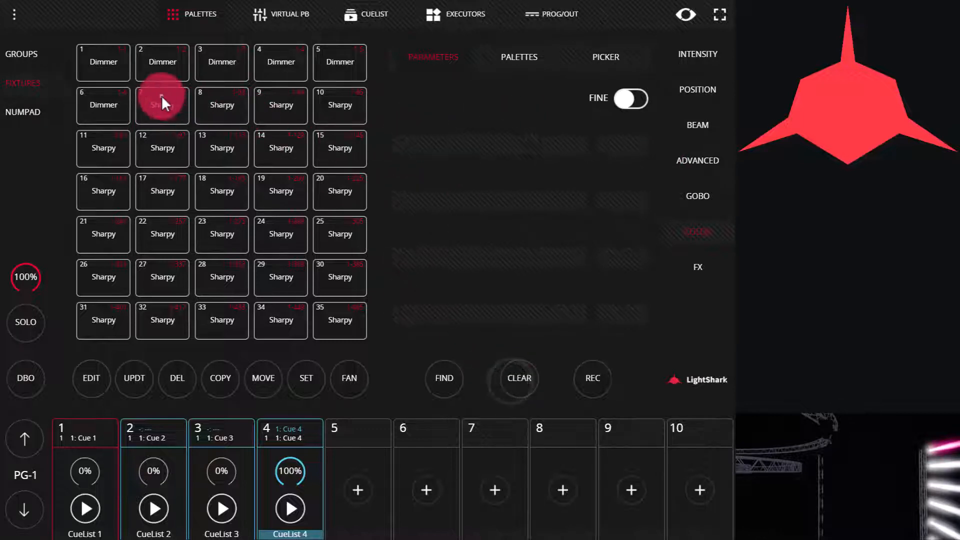
{"action": "left_click", "coordinate": [162, 105]}
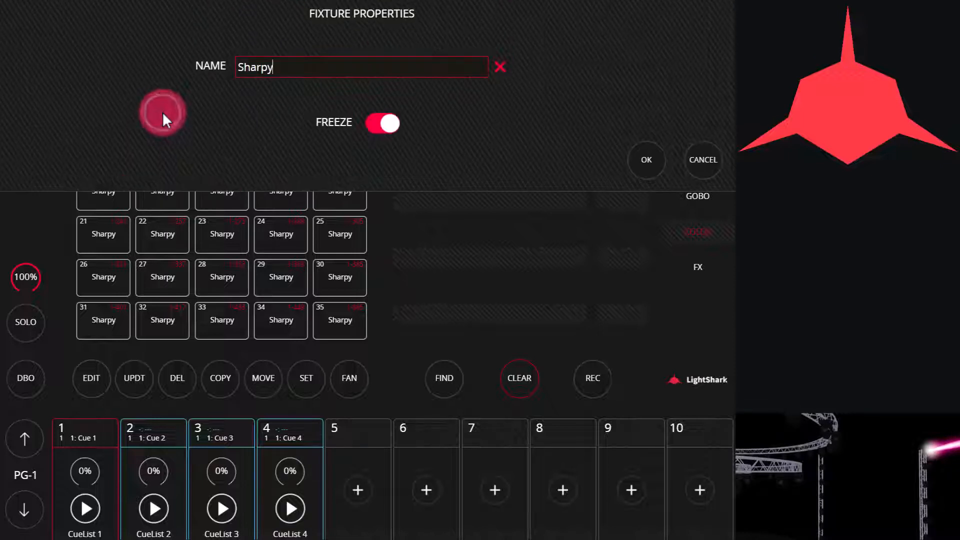
Step: Switch freeze off for Sharpy fixture 7 in Fixture Properties and confirm
{"action": "left_click", "coordinate": [381, 124]}
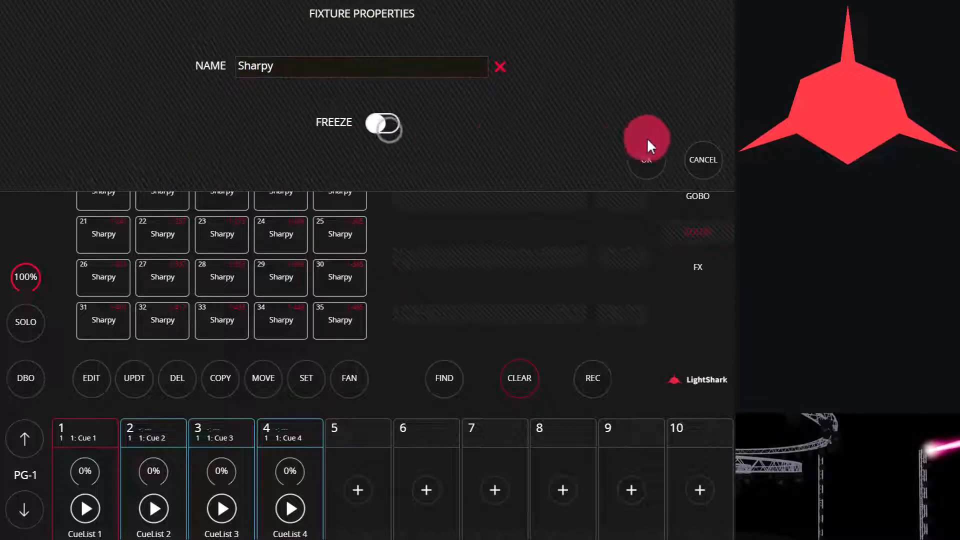
{"action": "left_click", "coordinate": [382, 124]}
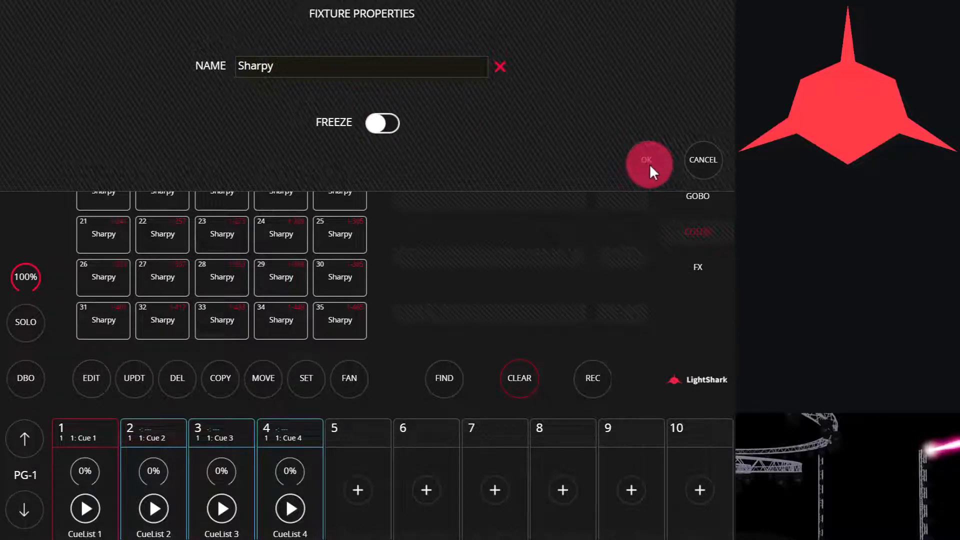
{"action": "left_click", "coordinate": [648, 162]}
{"action": "type", "text": "31"}
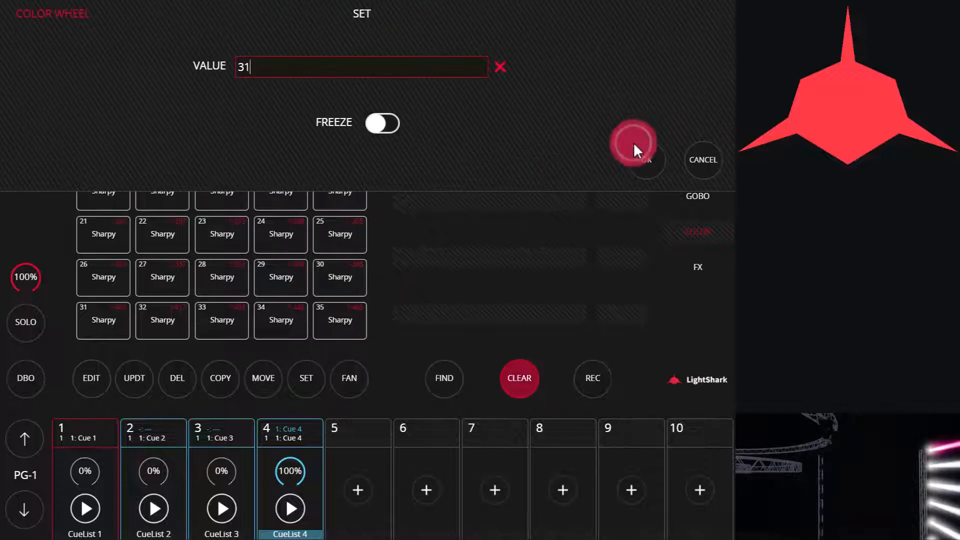
Step: Freeze only the Color Wheel channel at its 31% value and confirm
{"action": "left_click", "coordinate": [382, 123]}
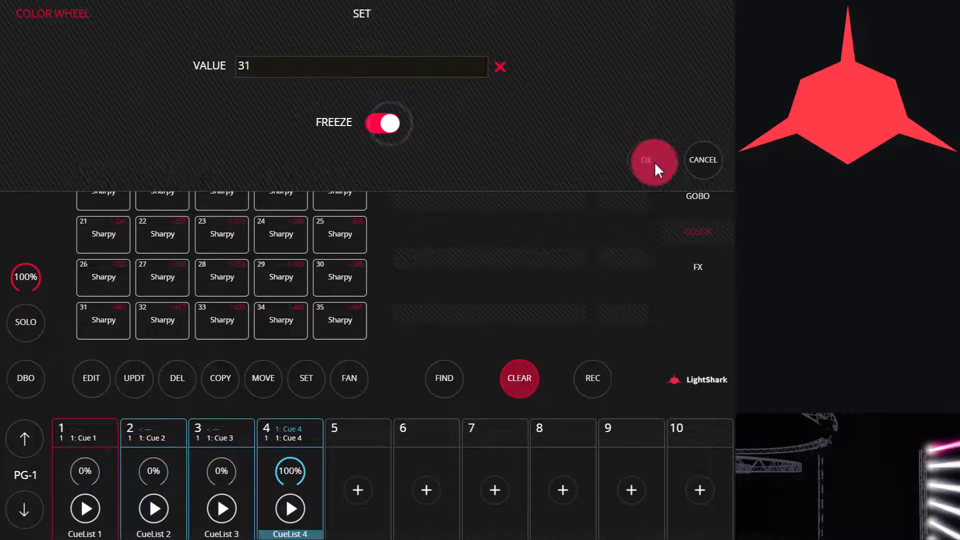
{"action": "left_click", "coordinate": [653, 160]}
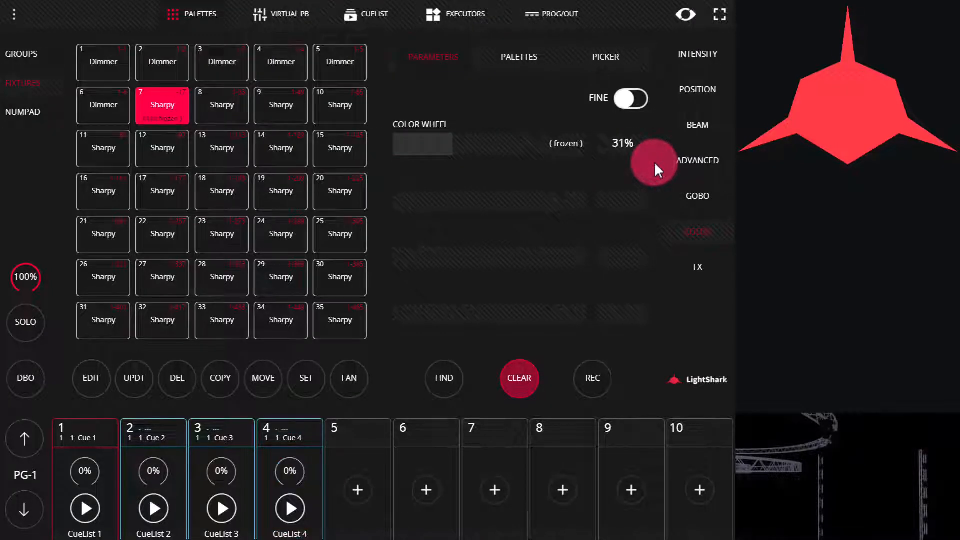
Step: Unfreeze fixture 7's Color Wheel channel from its SET dialog, keeping 31%
{"action": "left_click", "coordinate": [290, 508]}
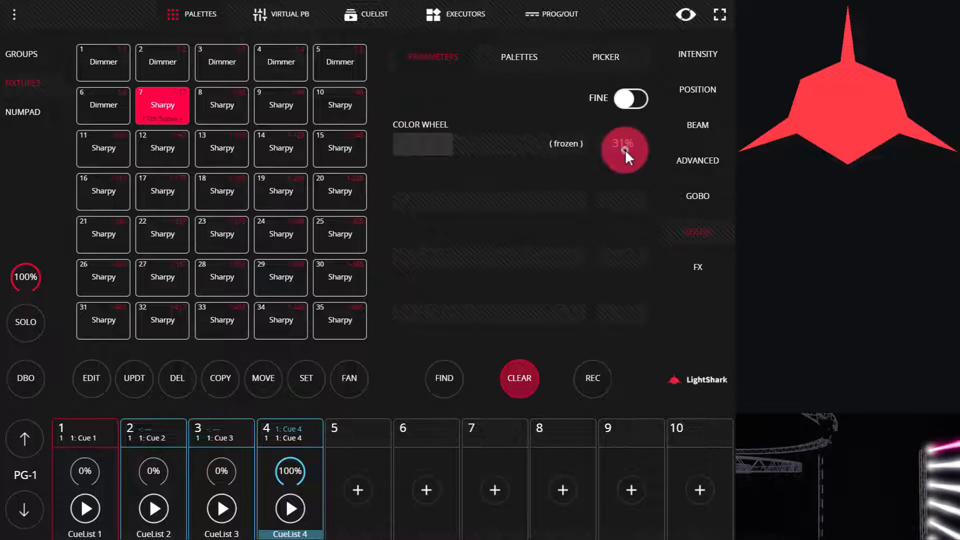
{"action": "left_click", "coordinate": [624, 150]}
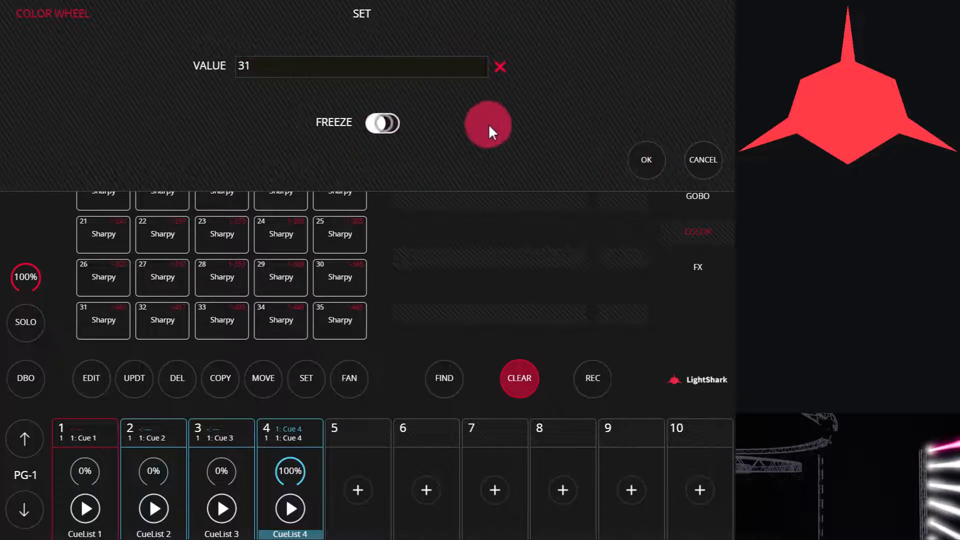
{"action": "left_click", "coordinate": [647, 160]}
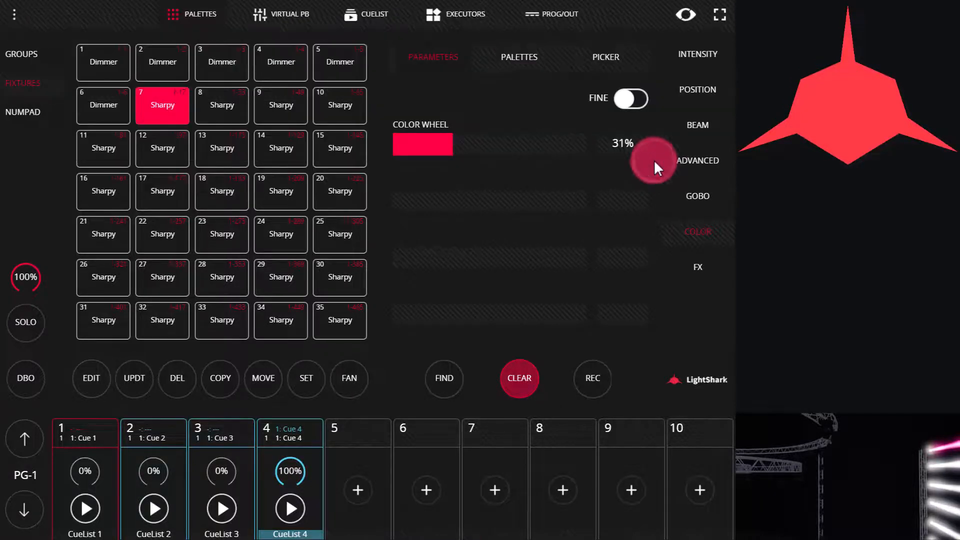